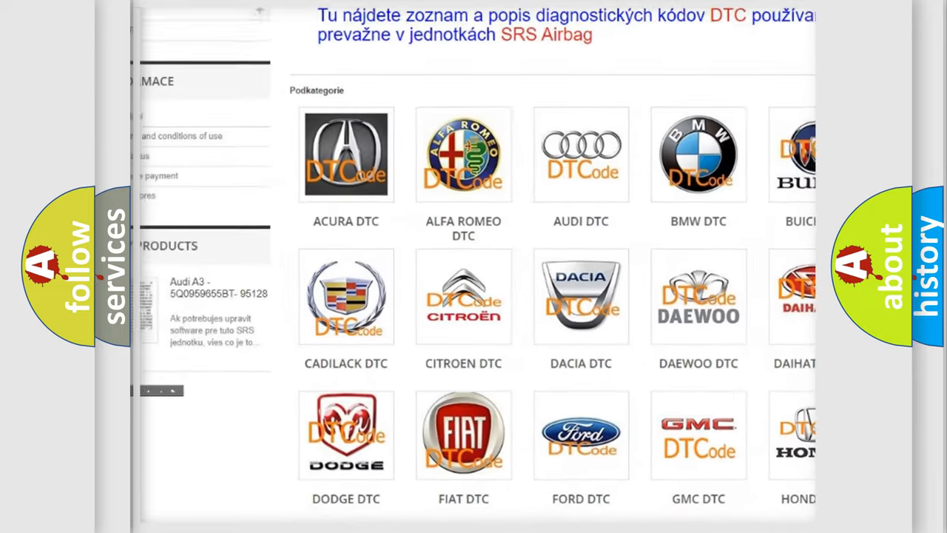
scroll(down, 3)
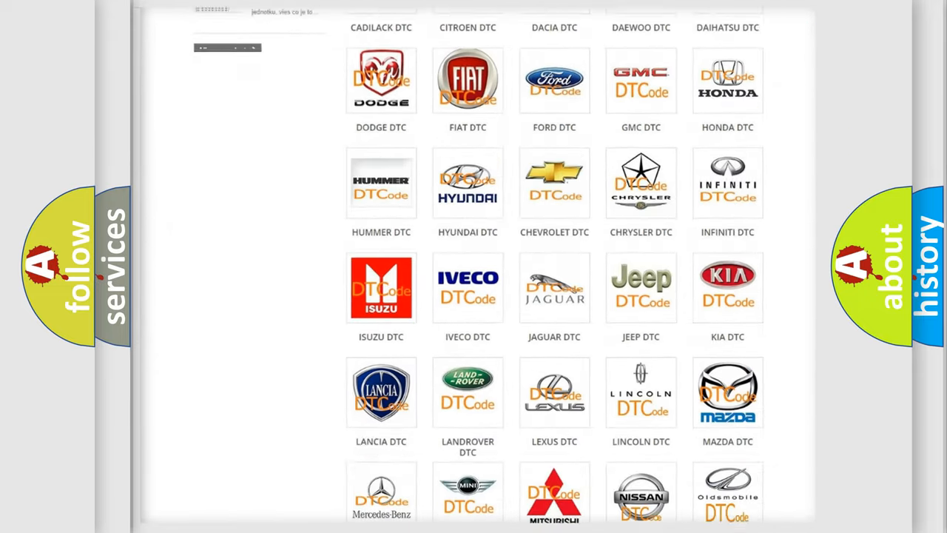
scroll(down, 3)
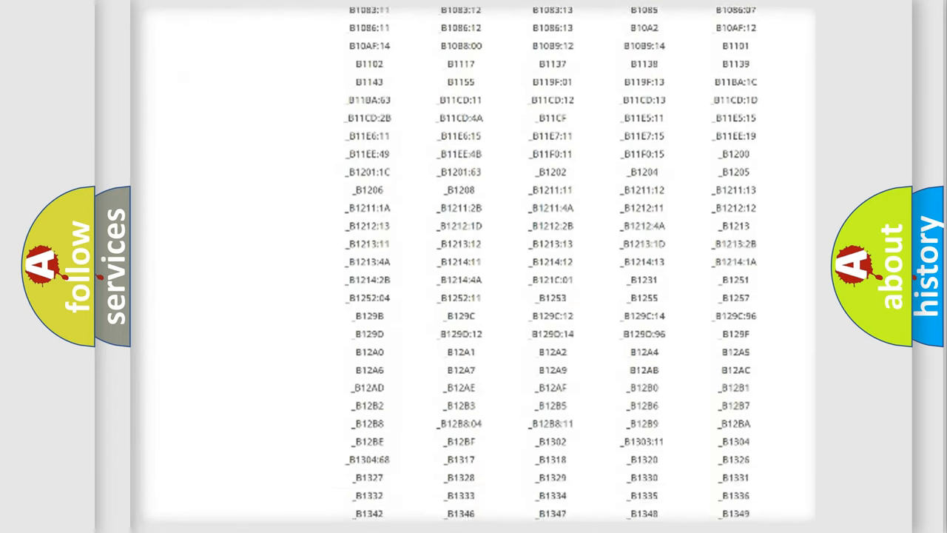
scroll(down, 3)
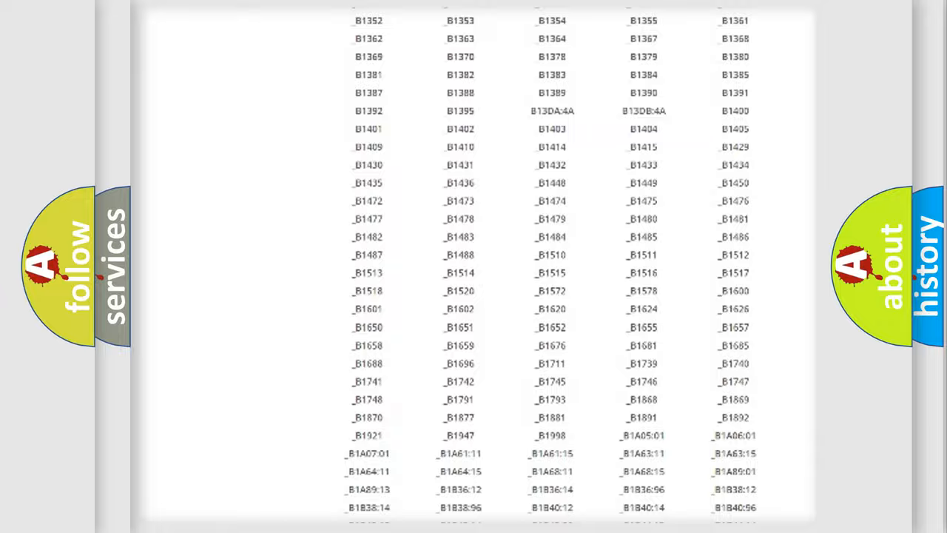
scroll(up, 3)
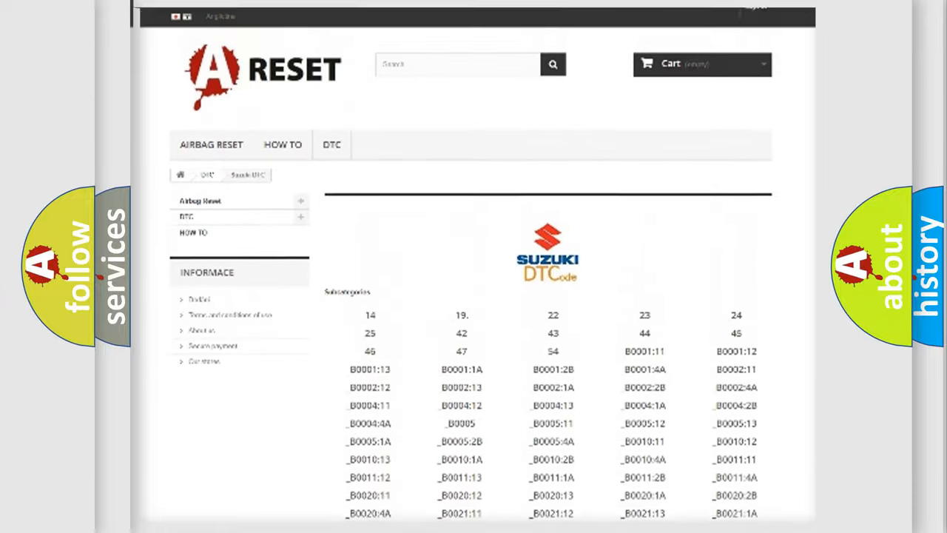